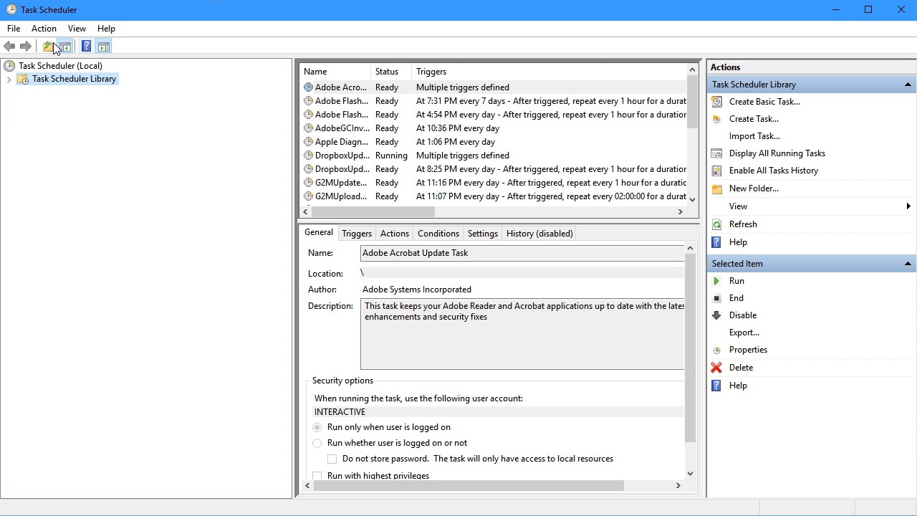
Step: Start a new basic task named Disk_Clean and move on to its trigger
click(13, 29)
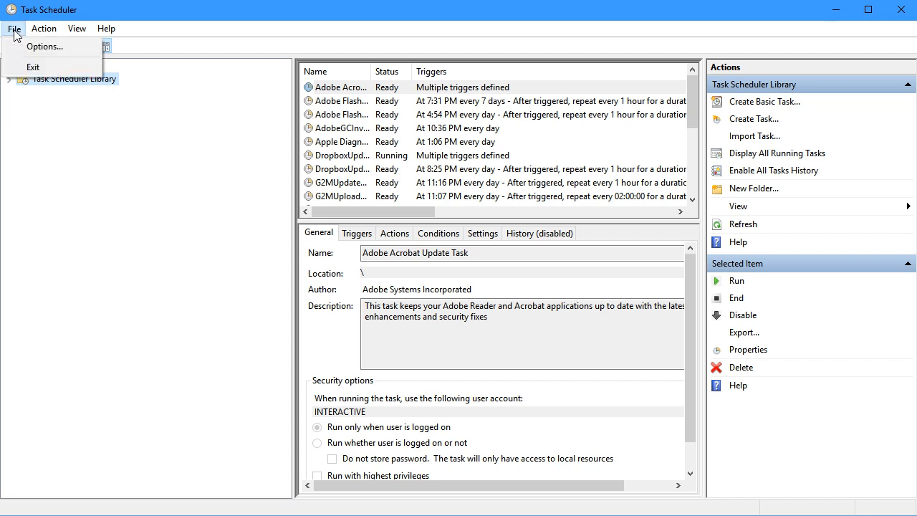
click(43, 28)
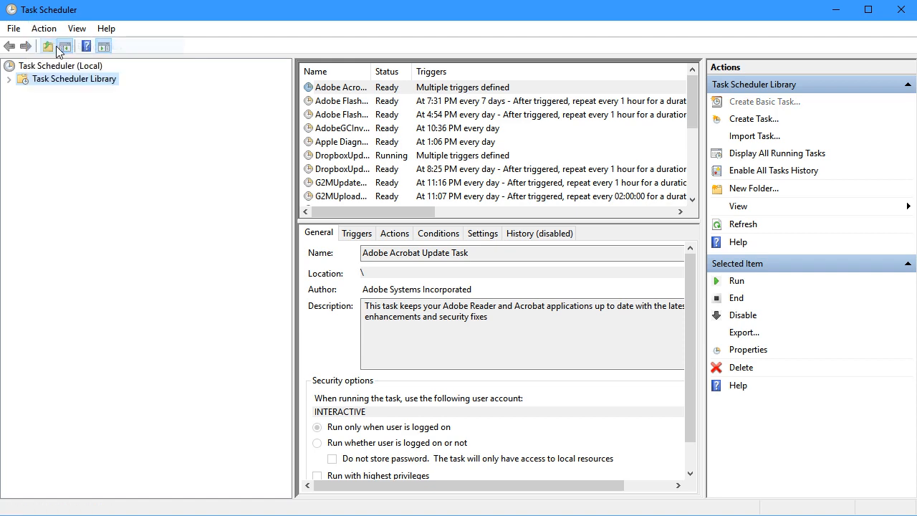
click(63, 45)
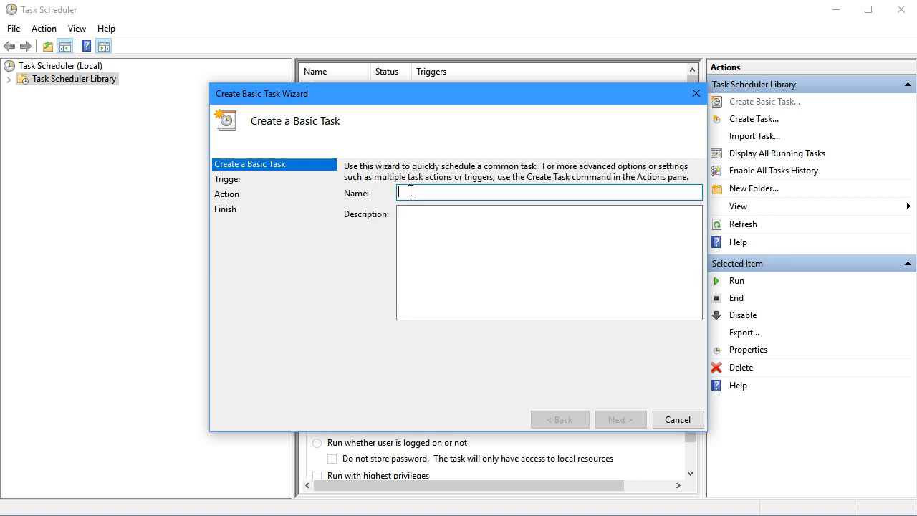
text(Disk_Clean)
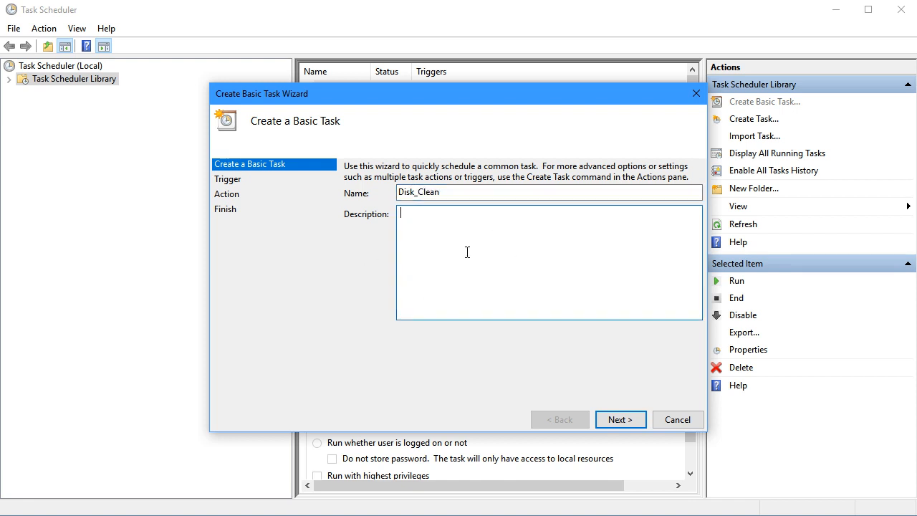
click(619, 419)
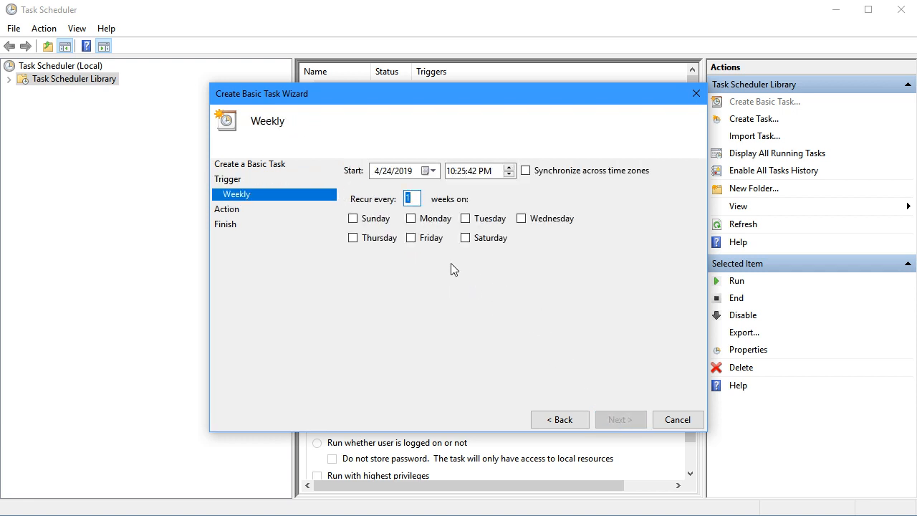
Step: Schedule the task weekly on Monday and continue to the action step
click(410, 218)
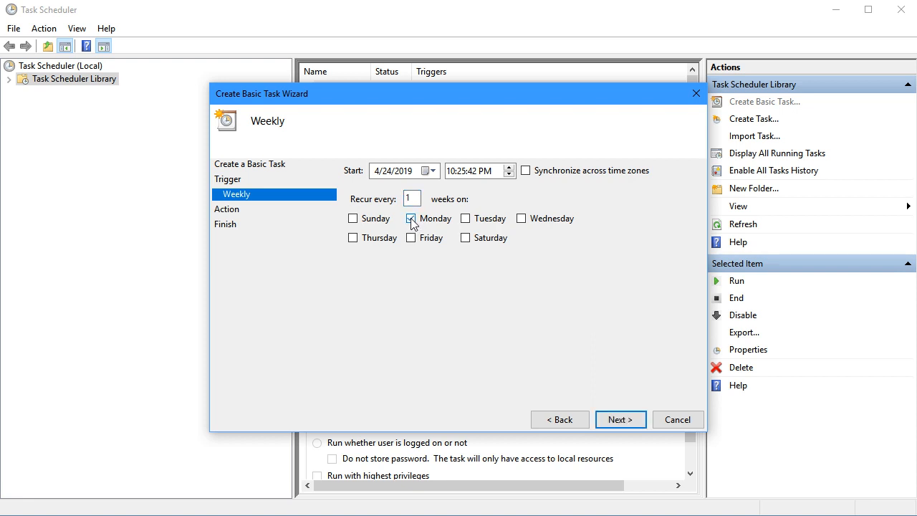
click(410, 218)
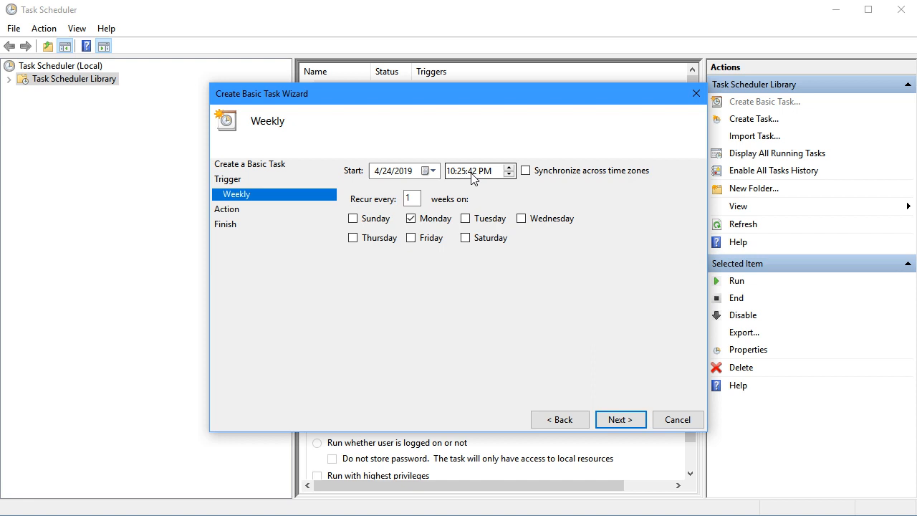
mouse_move(585, 321)
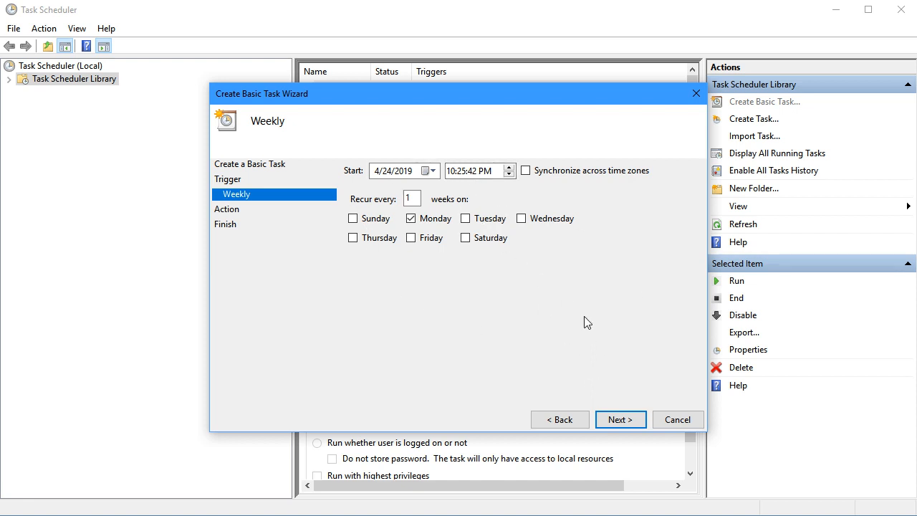
click(619, 418)
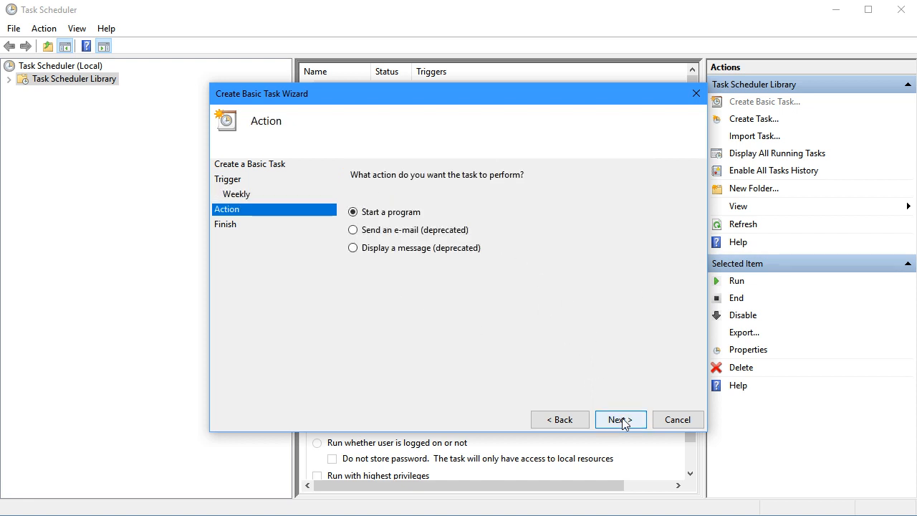
Step: Choose 'Start a program' as the action and browse System32 for it
click(619, 418)
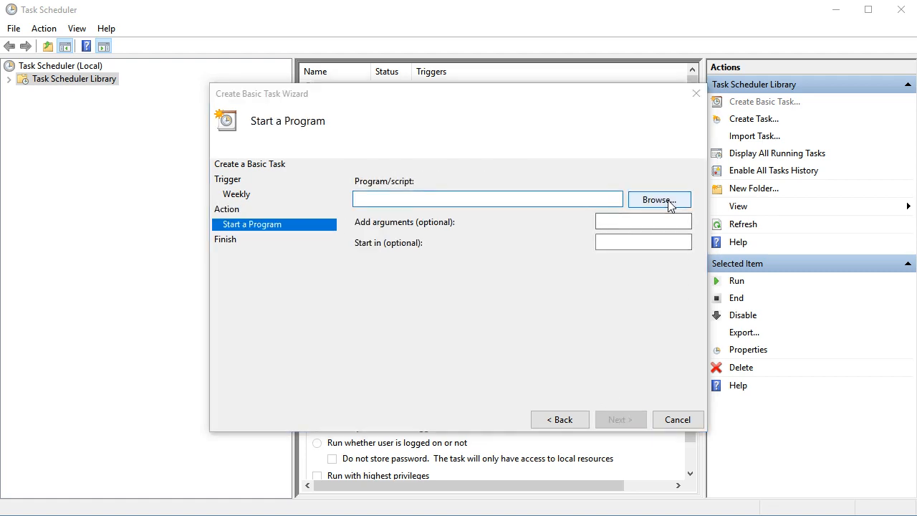
click(658, 201)
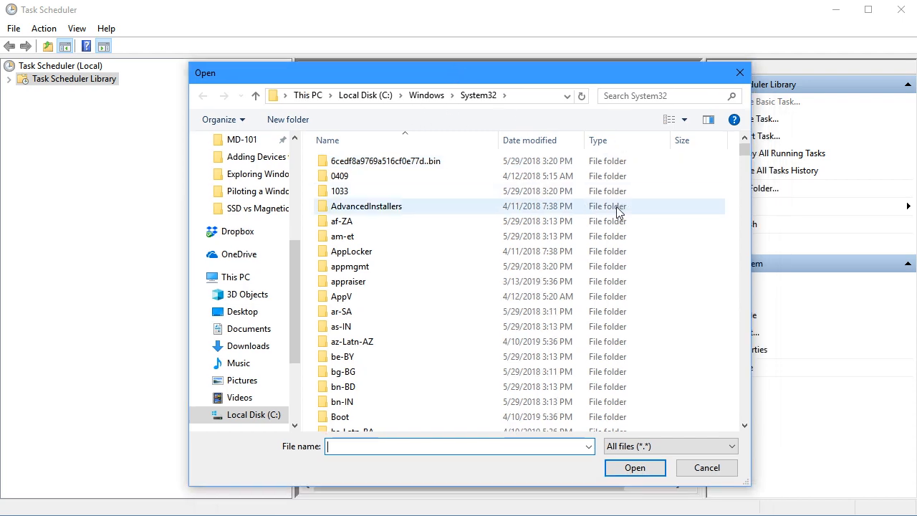
Step: Pick C:\Windows\System32\cleanmgr.exe as the program and finish creating Disk_Clean
scroll(down, 3)
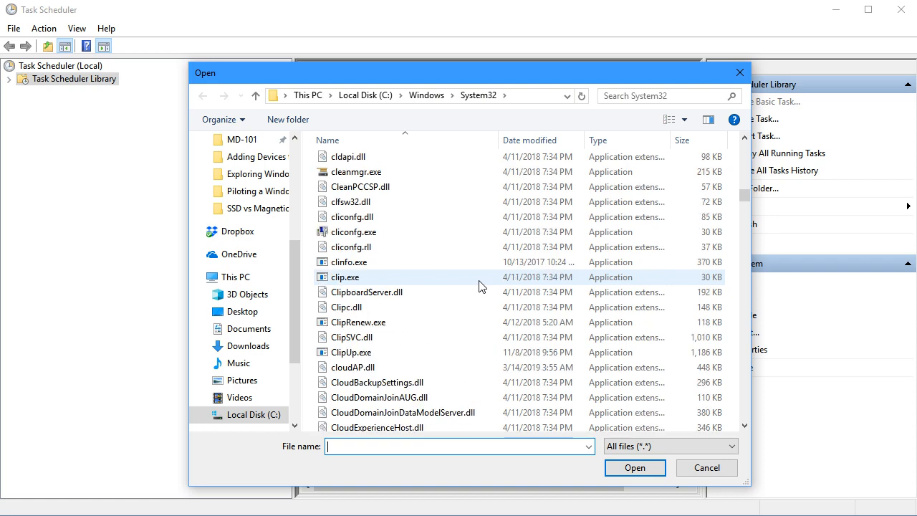
click(356, 172)
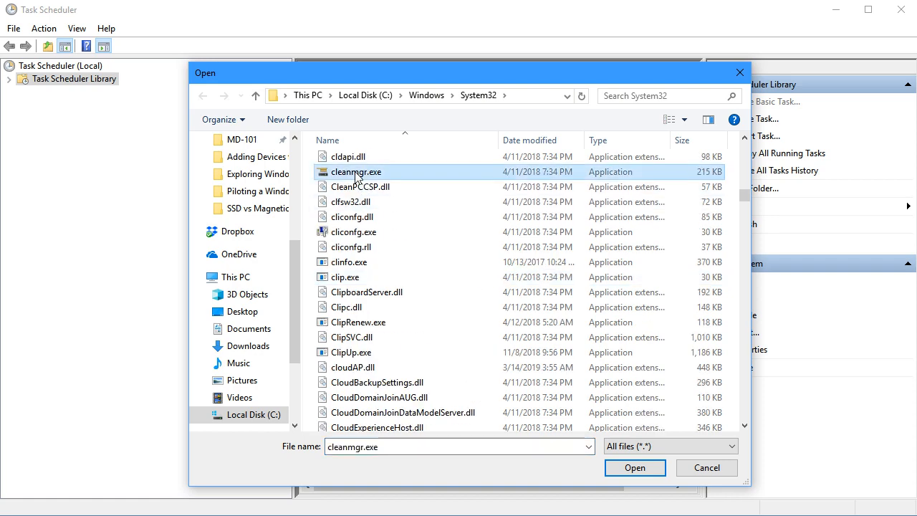
click(633, 467)
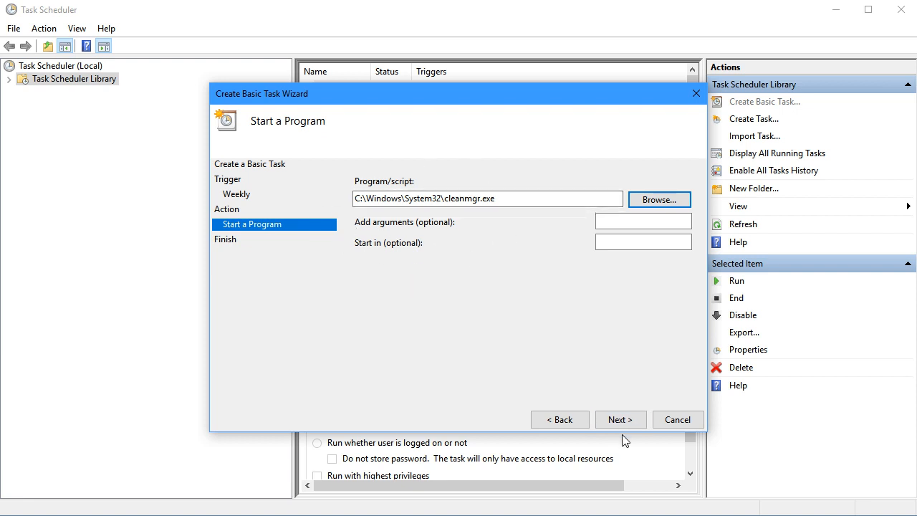
click(619, 418)
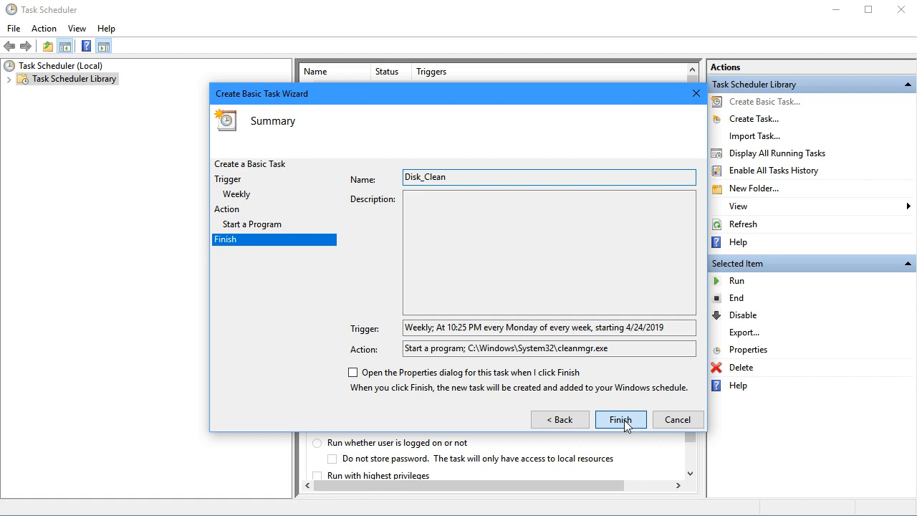
click(618, 418)
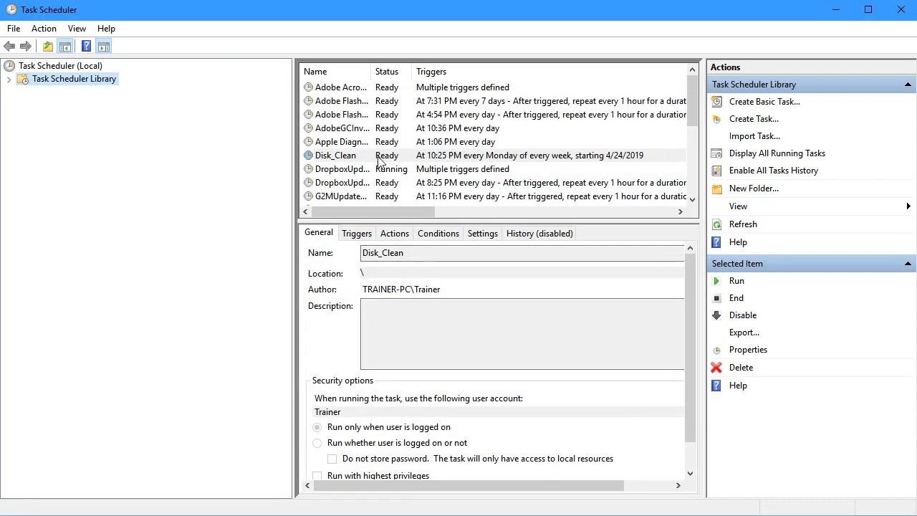
click(335, 155)
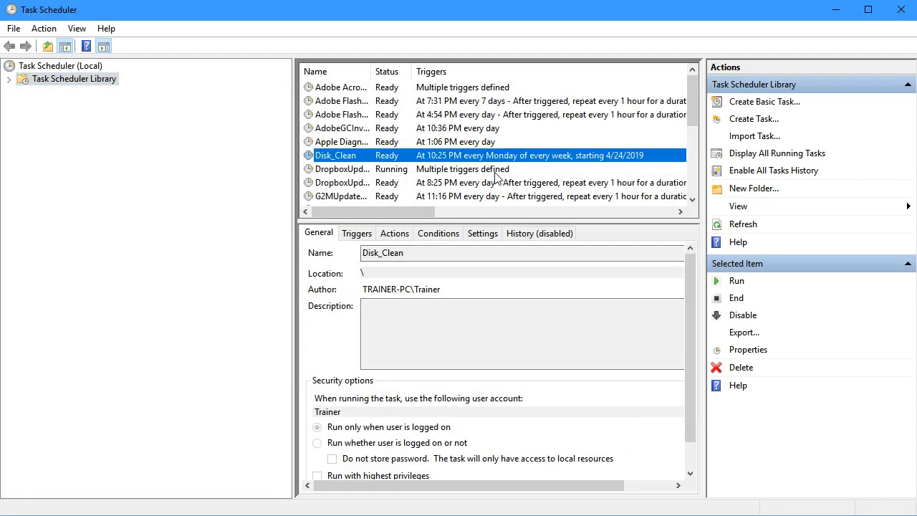
mouse_move(542, 165)
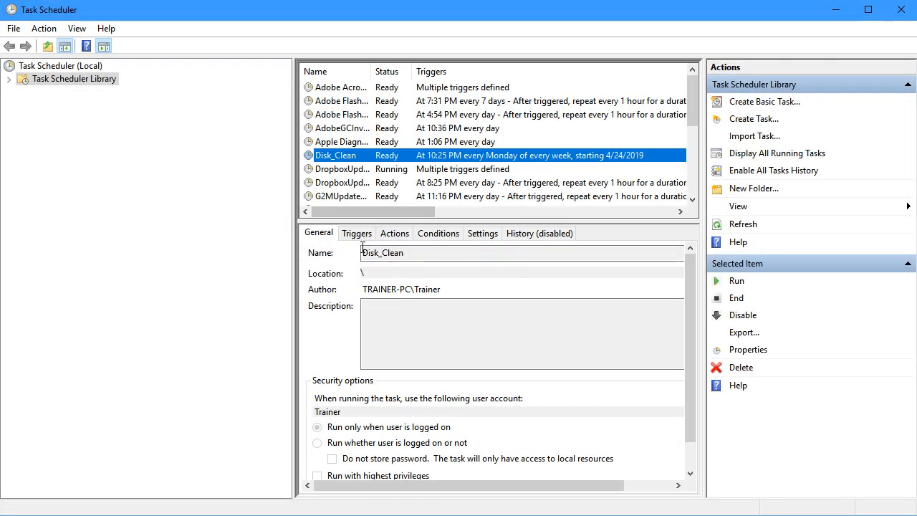
click(355, 232)
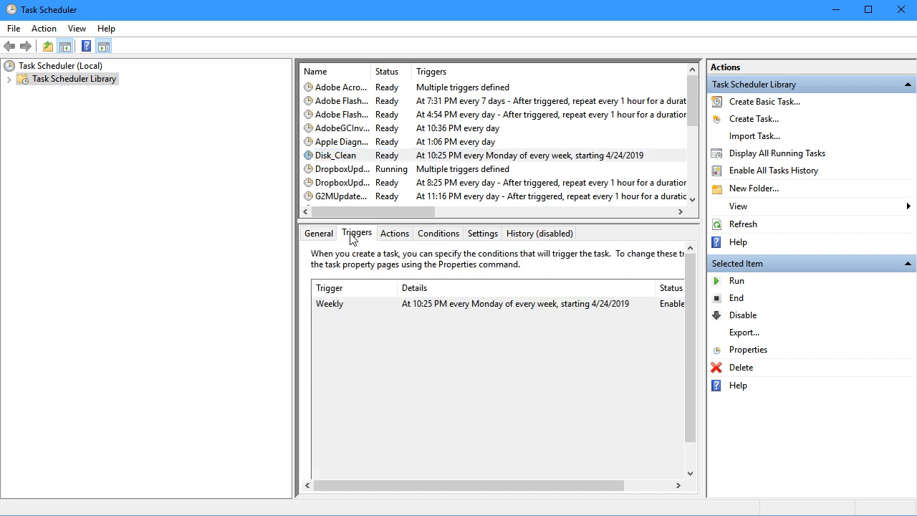
click(394, 233)
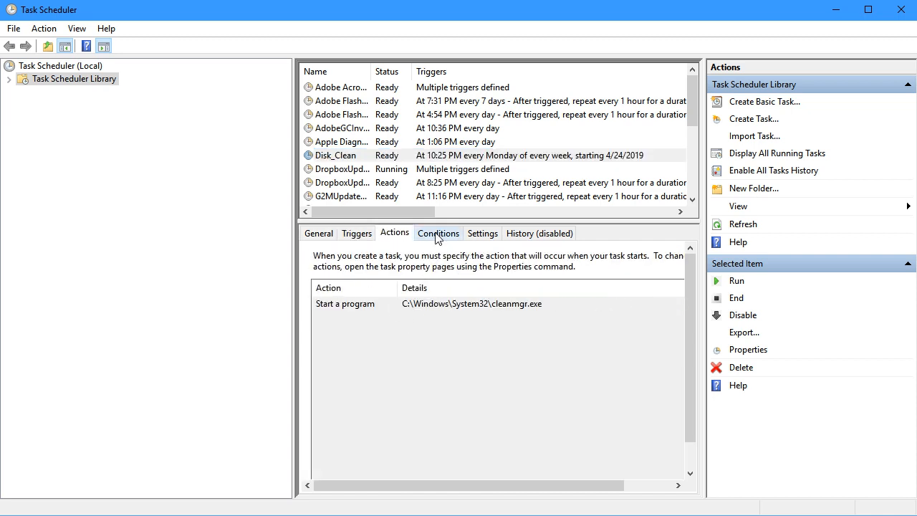
click(438, 232)
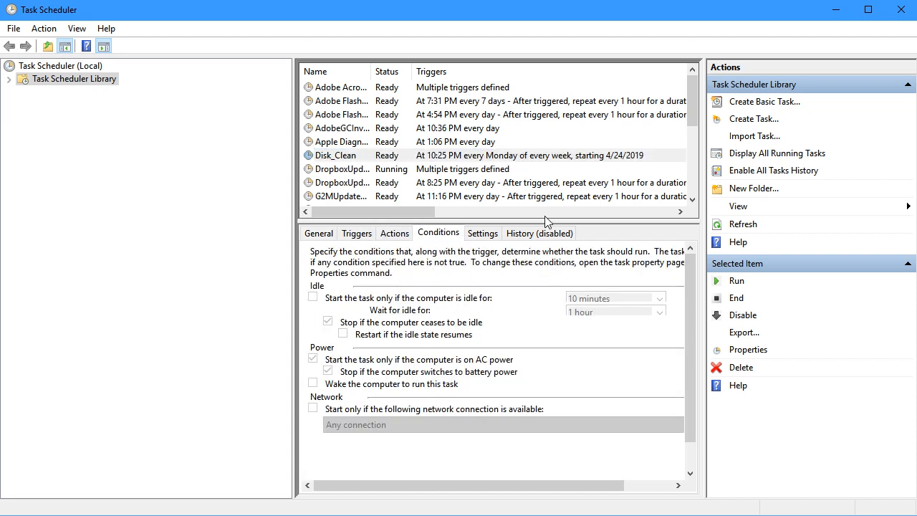
click(318, 232)
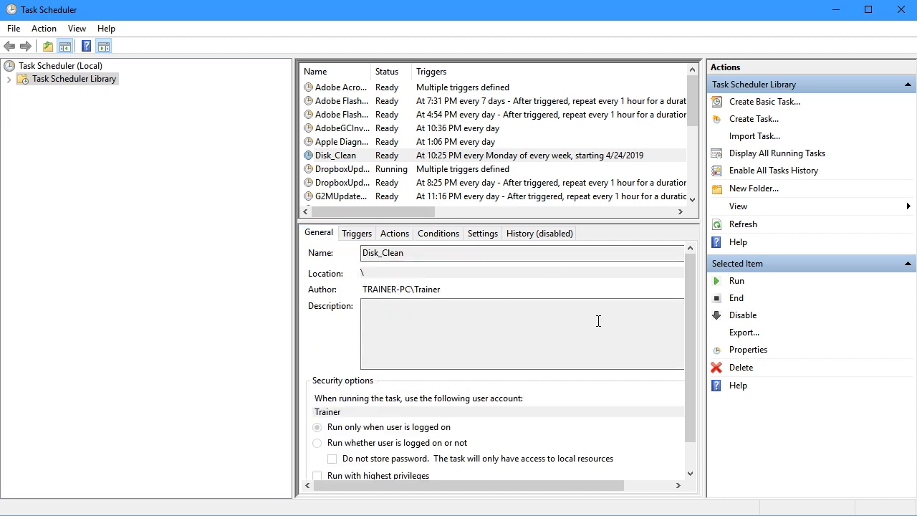